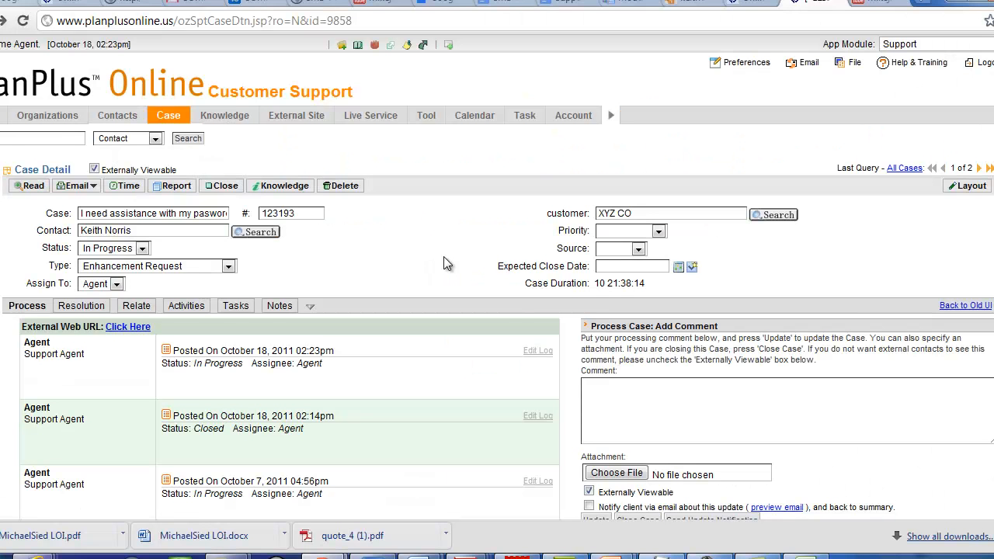
mouse_move(848, 11)
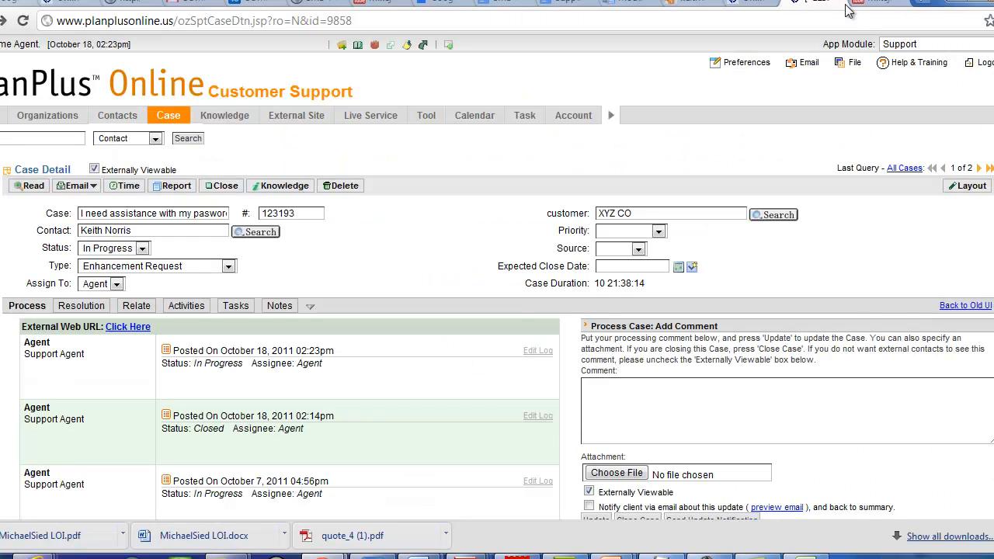
Start closing the password-assistance case from the case pages list
left_click(168, 115)
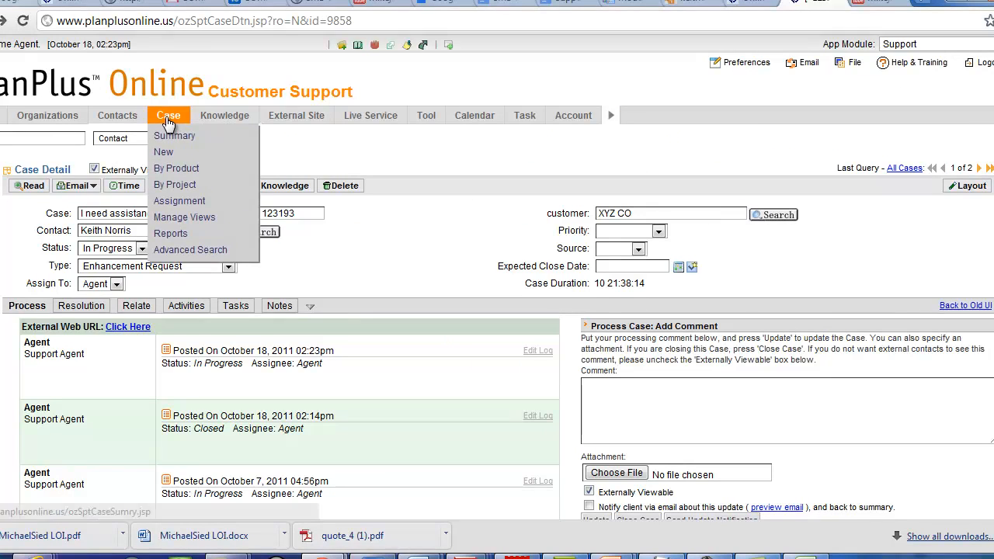
mouse_move(345, 160)
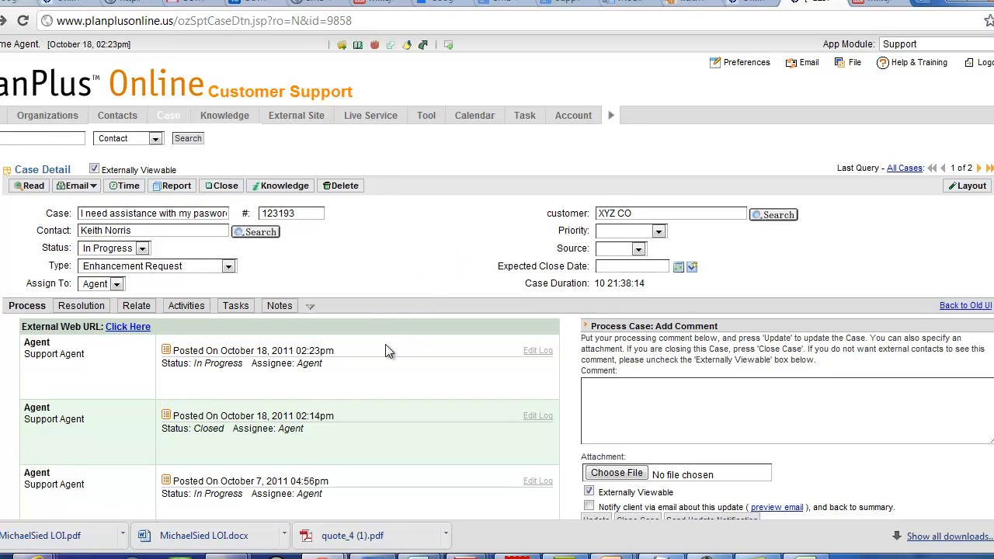
scroll("down", 3)
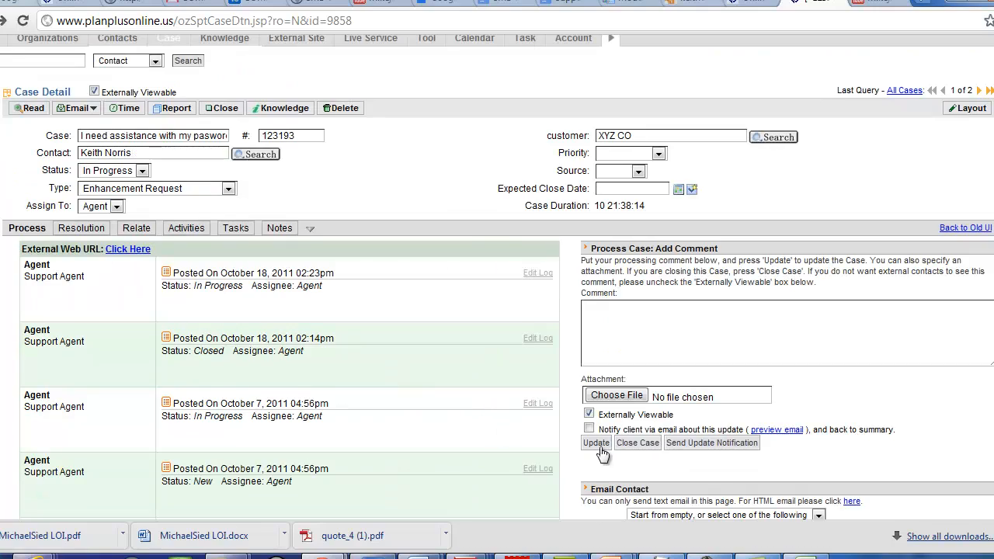
mouse_move(648, 450)
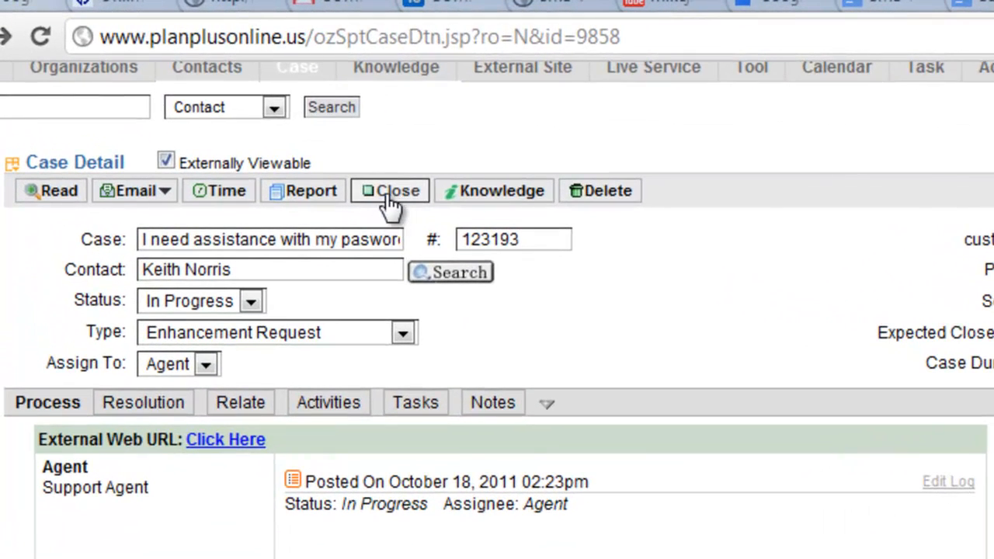
left_click(388, 190)
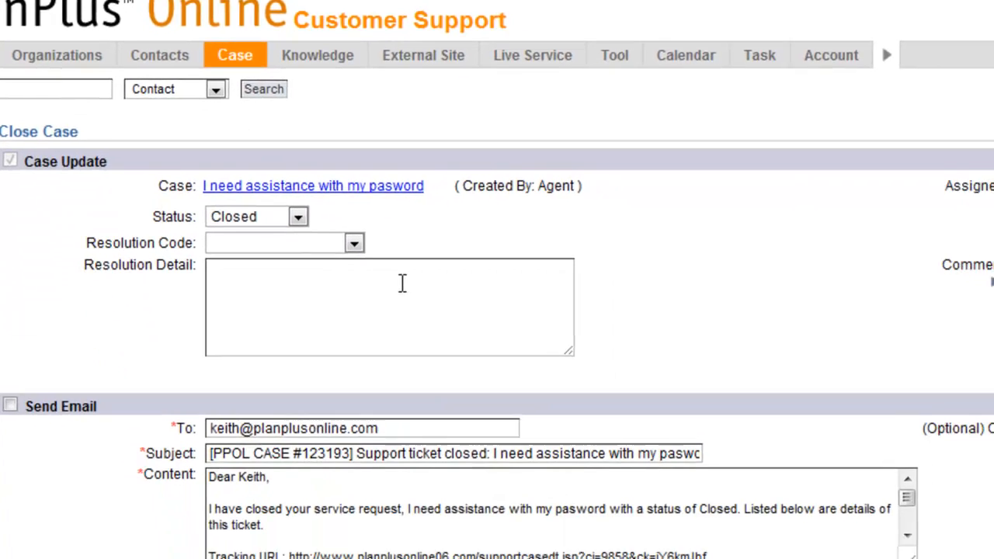
Scroll through the Close Case form down to the Send Survey Email section and back
scroll("down", 3)
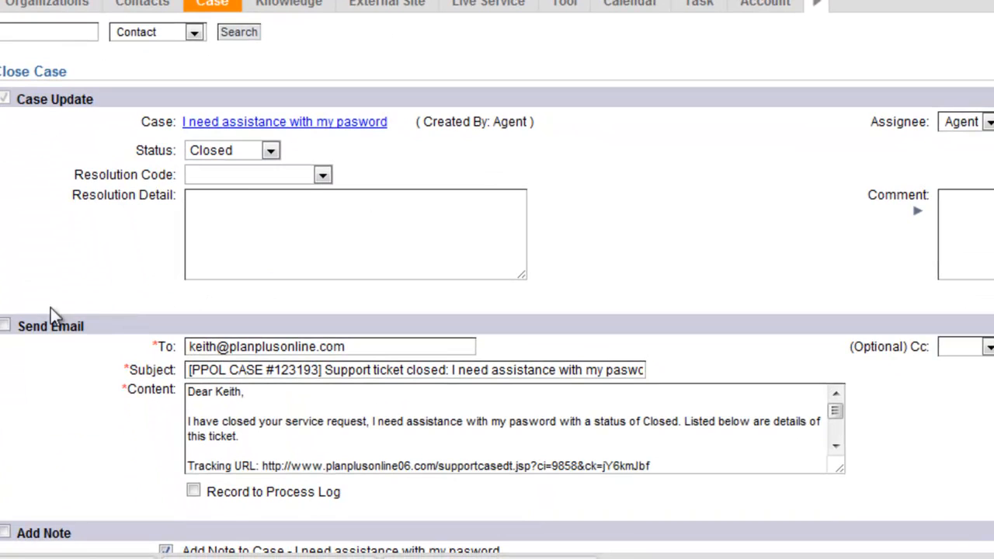
mouse_move(16, 333)
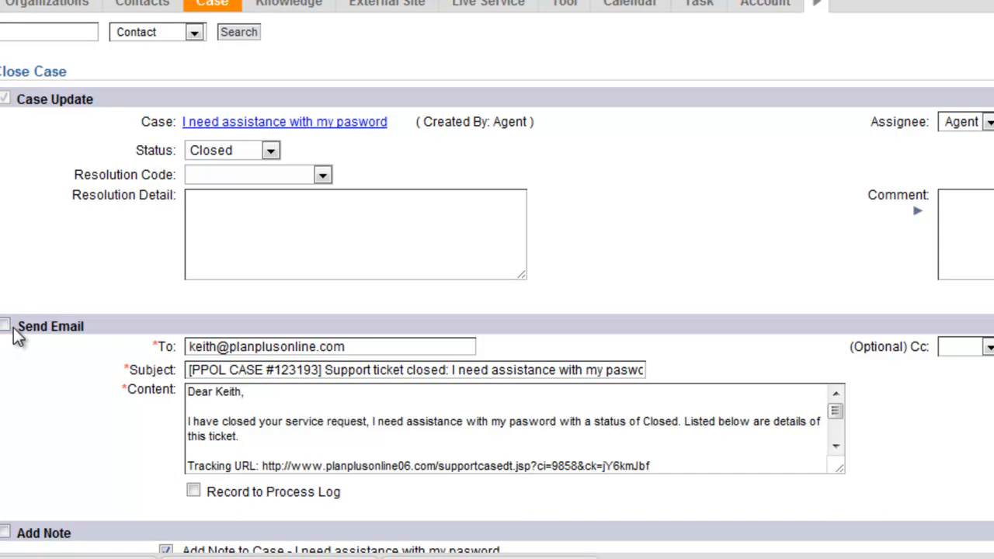
scroll("down", 3)
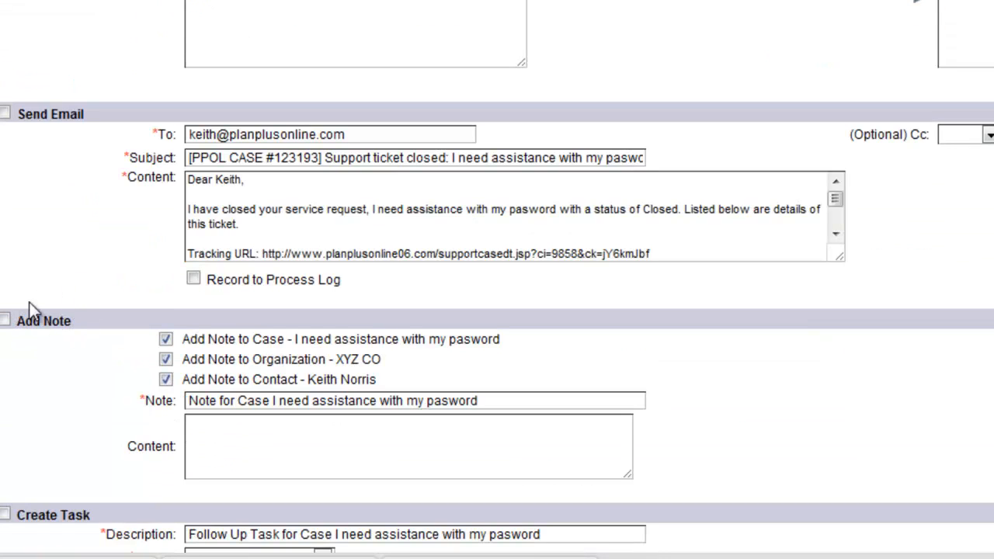
scroll("down", 3)
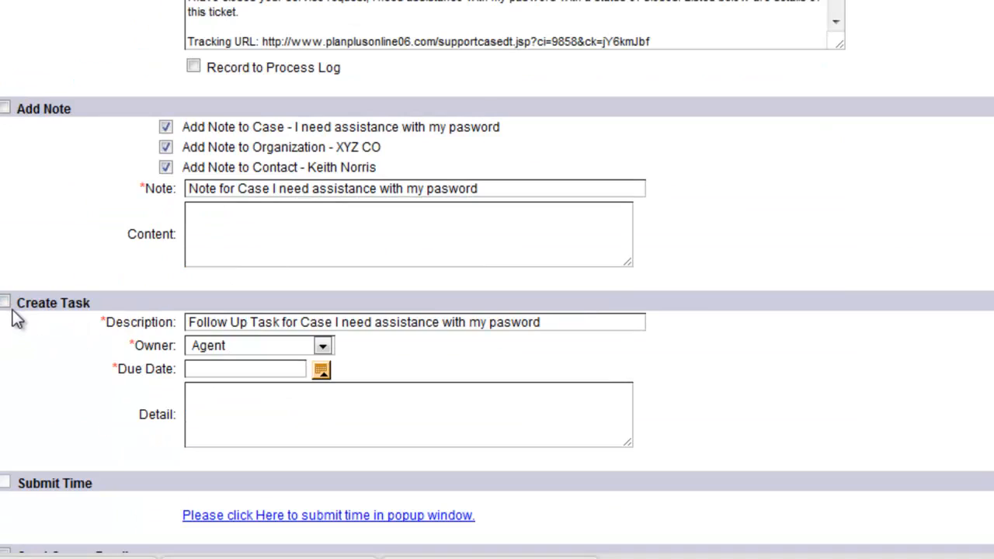
scroll("down", 3)
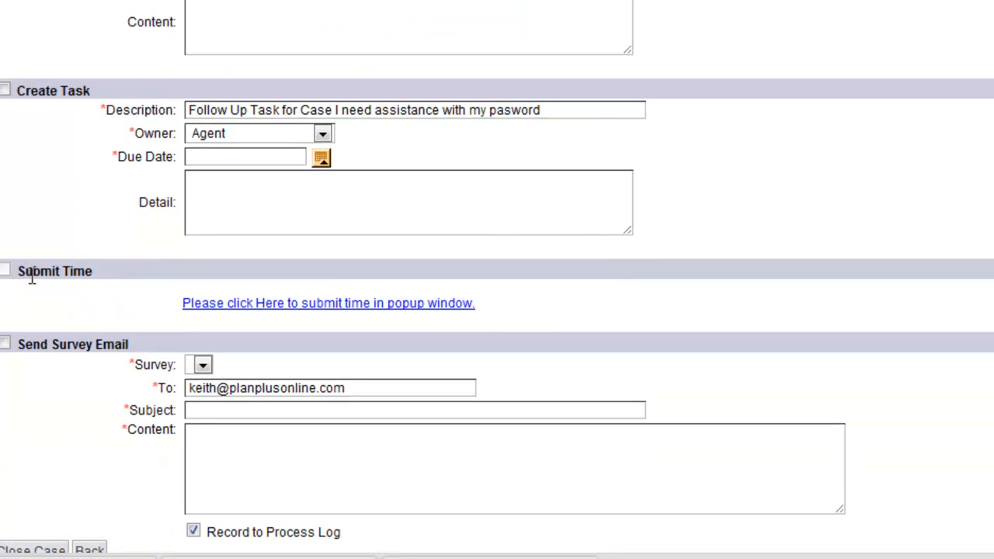
scroll("down", 3)
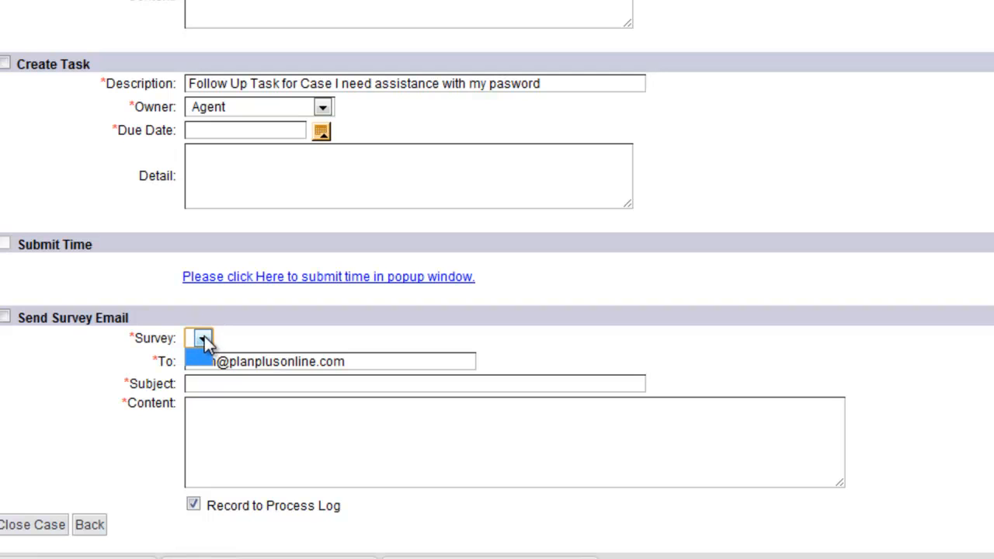
scroll("down", 3)
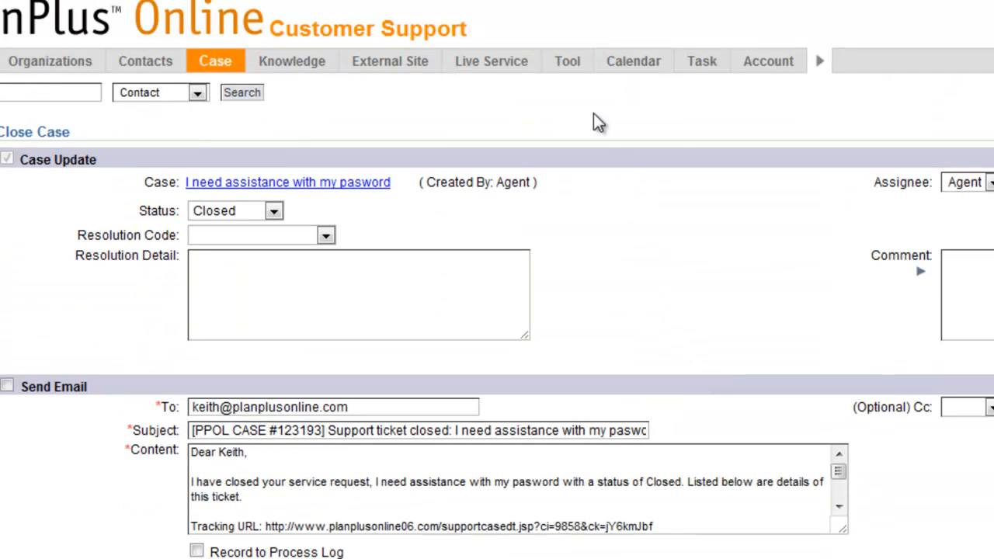
Open the Survey Builder from the Tool menu, showing an empty survey list
left_click(567, 60)
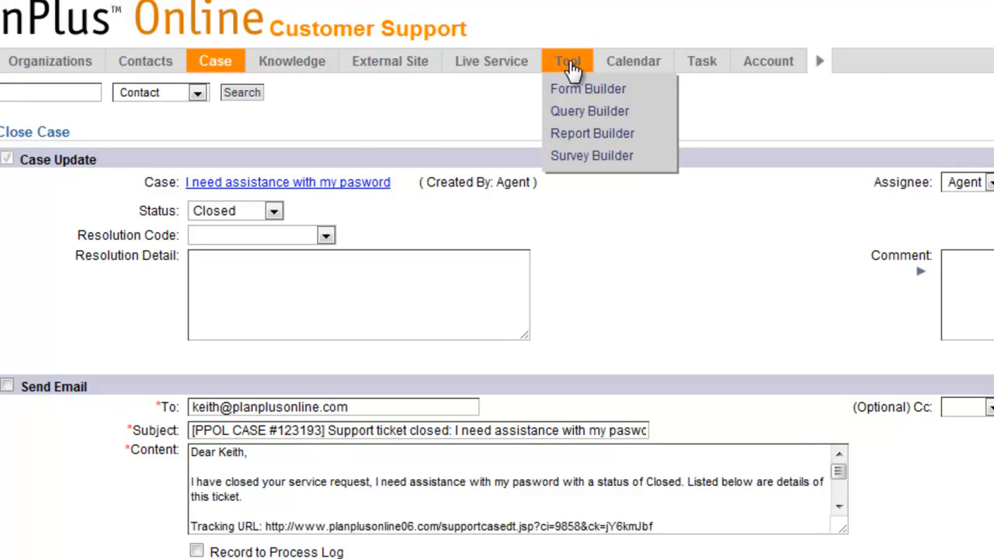
left_click(591, 156)
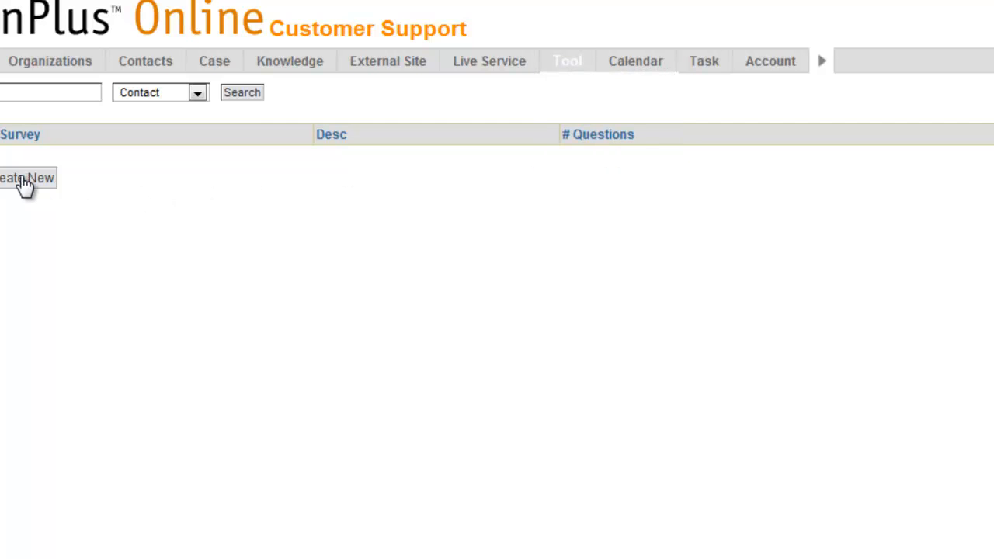
Create and save a new survey named 'Close Case Survey'
left_click(28, 177)
type("Close Case")
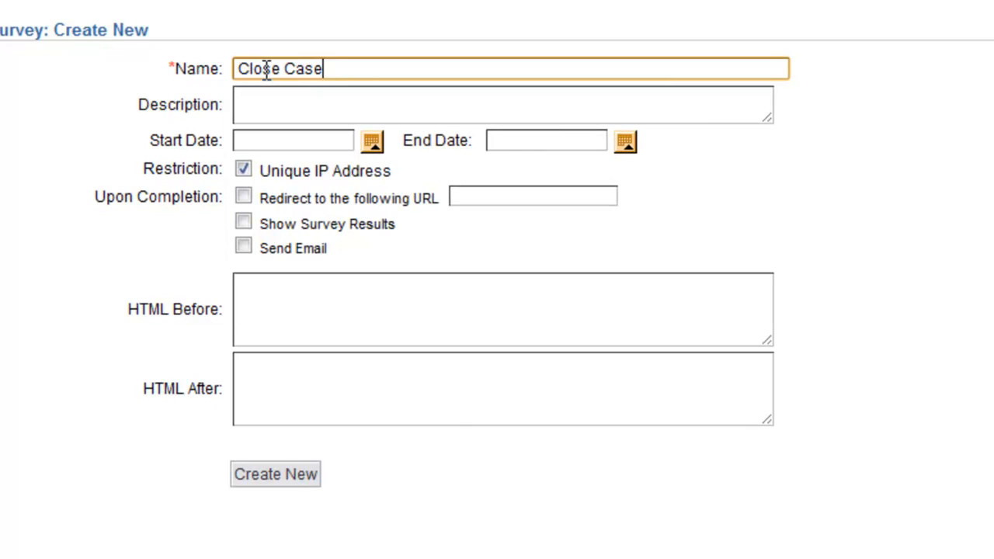
type("Survey")
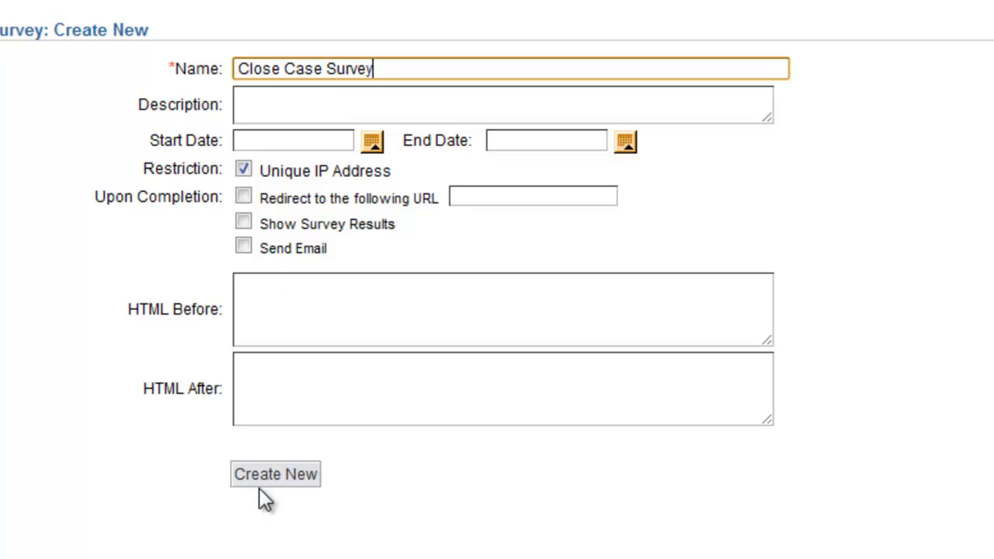
mouse_move(292, 214)
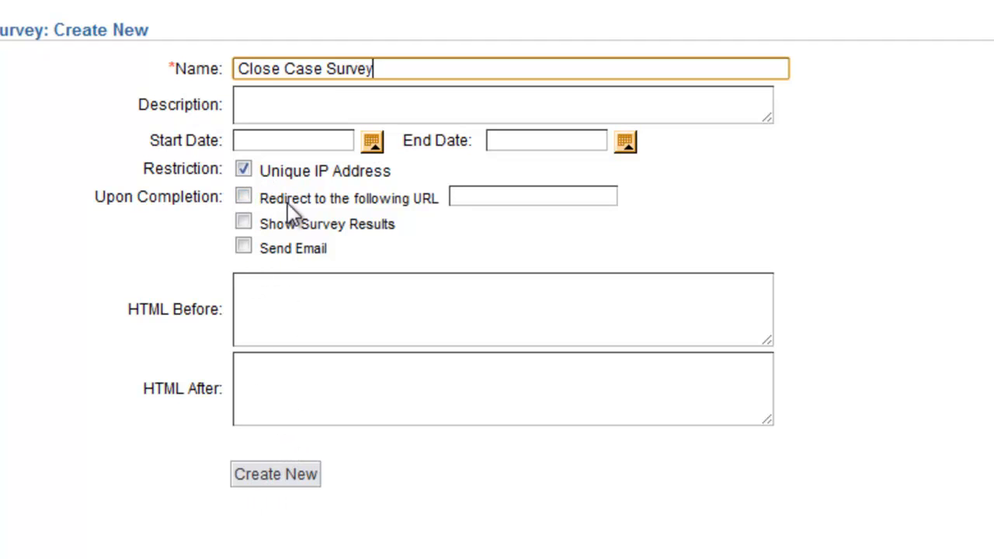
mouse_move(333, 221)
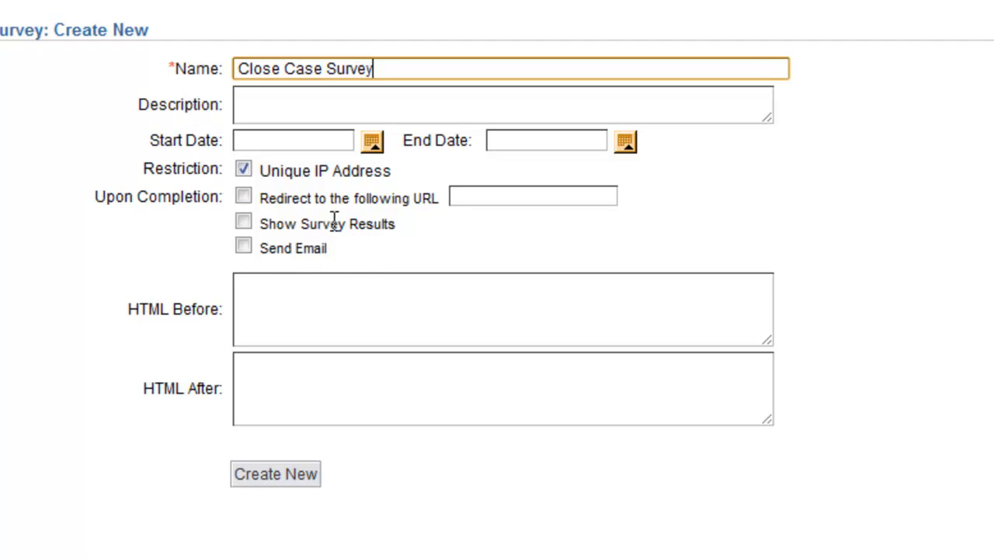
mouse_move(221, 140)
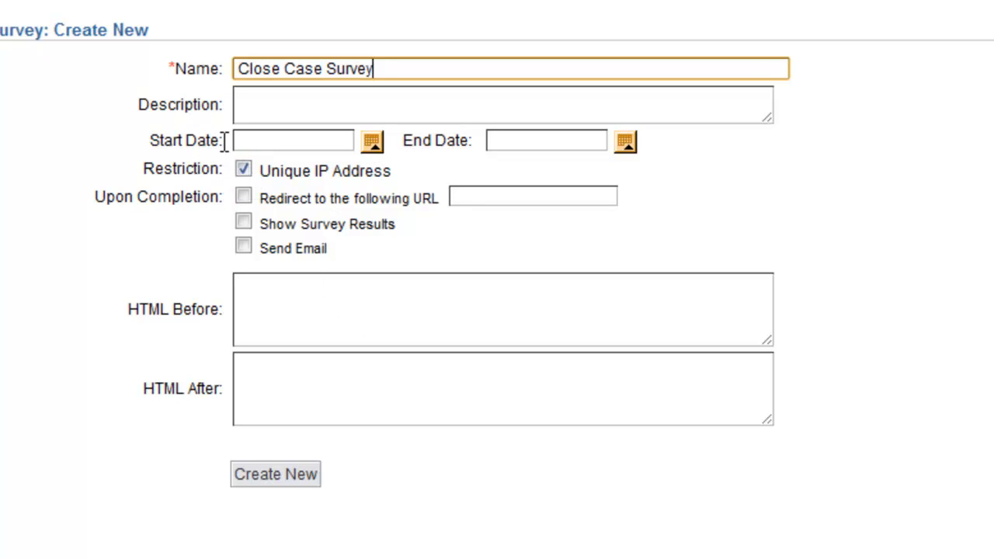
left_click(275, 474)
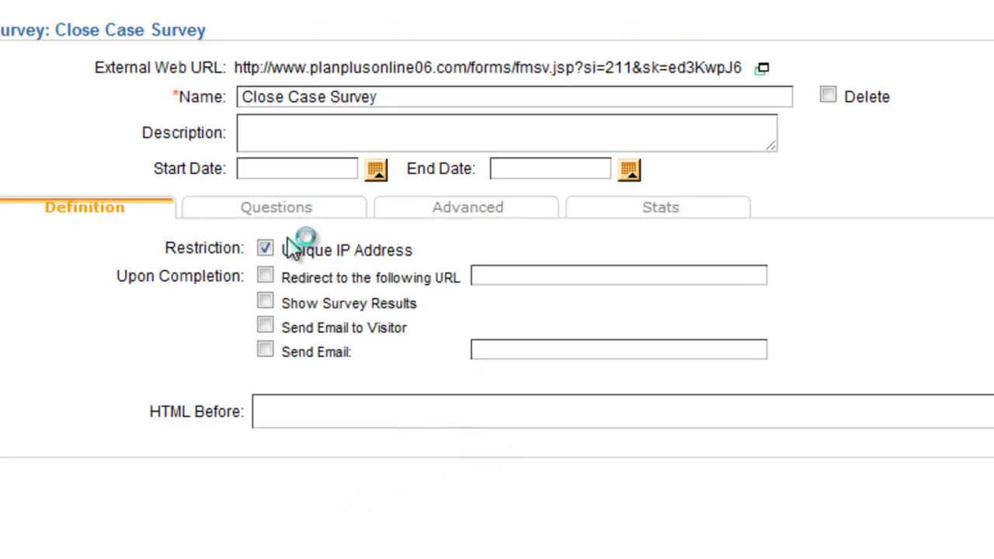
Add a dropdown question 'How satisfied were you with the support that you received'
left_click(275, 207)
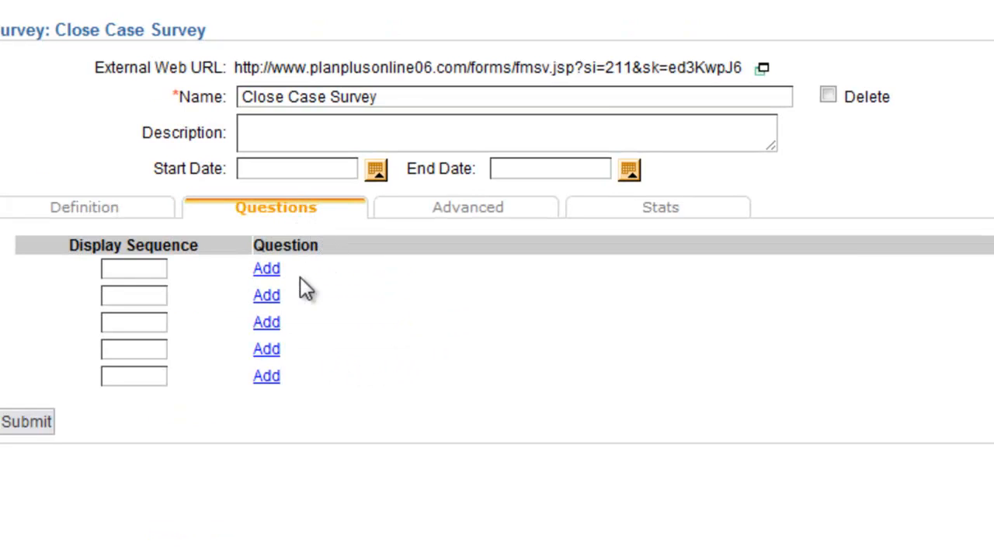
left_click(267, 268)
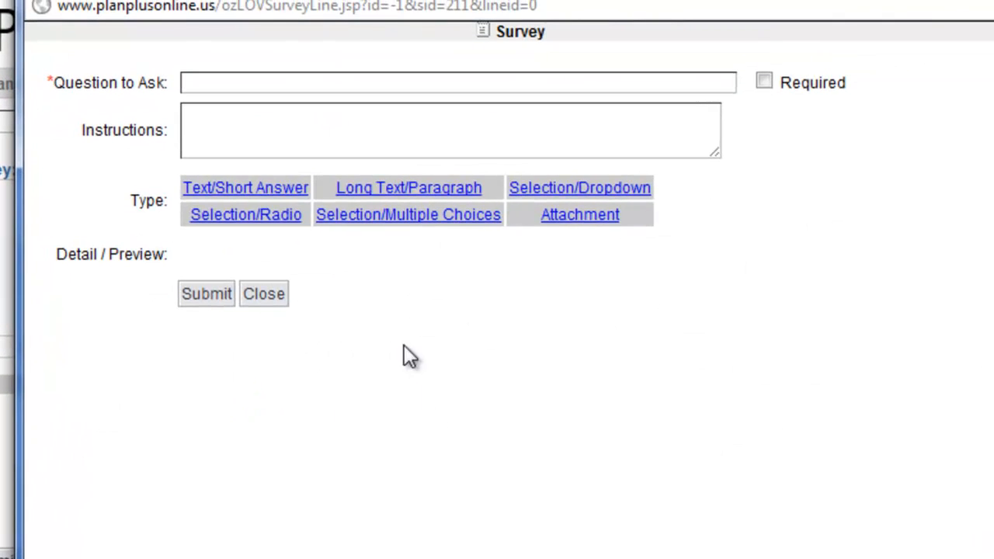
type("How satisfied were you")
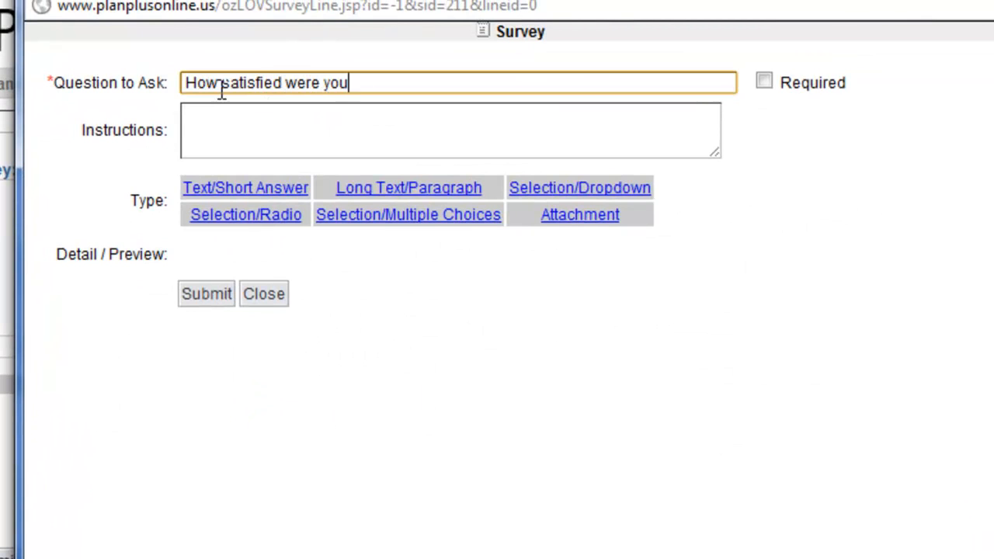
type("with the support that you received")
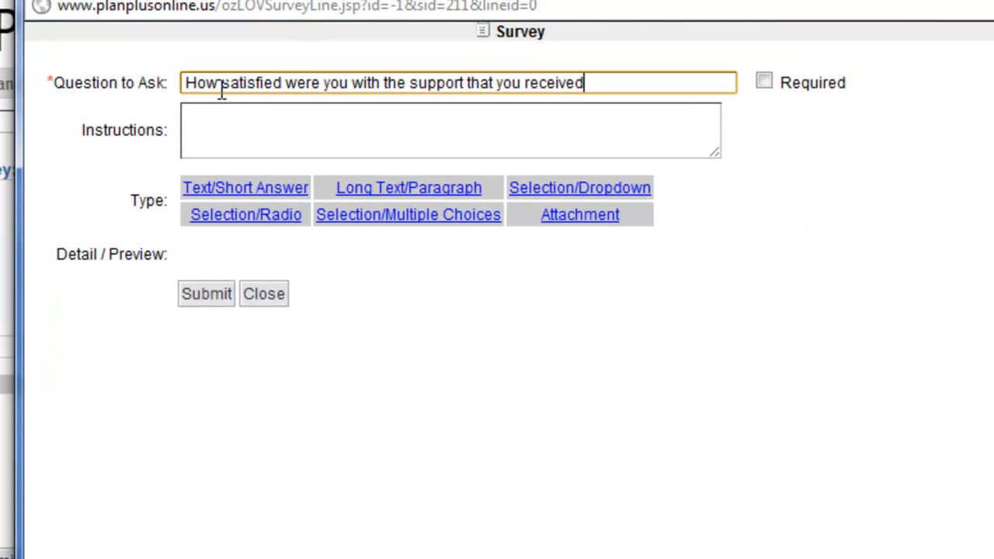
left_click(580, 186)
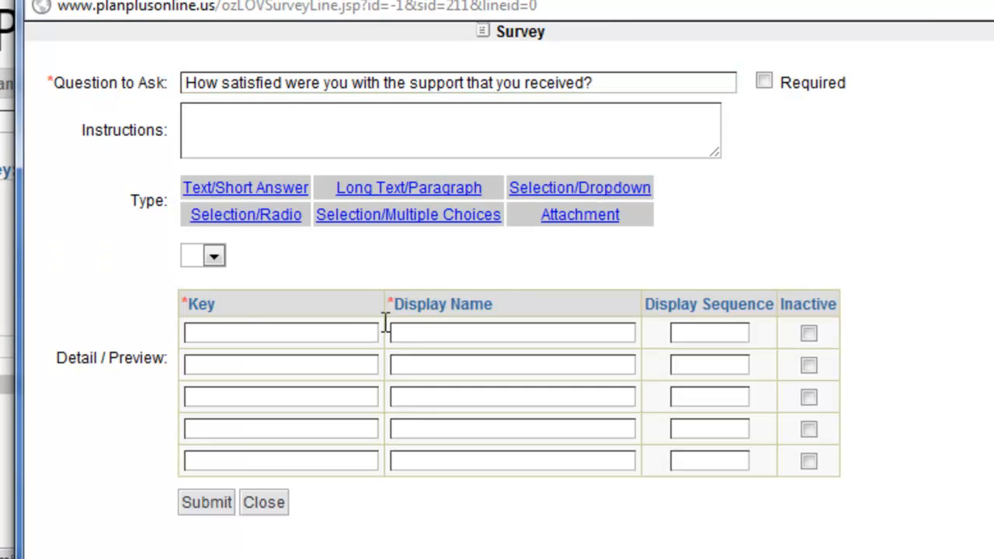
Fill the rating options from 5-Extreemely Satisfied to 1-Unsatisfied with display sequence 0–4 and submit
left_click(279, 333)
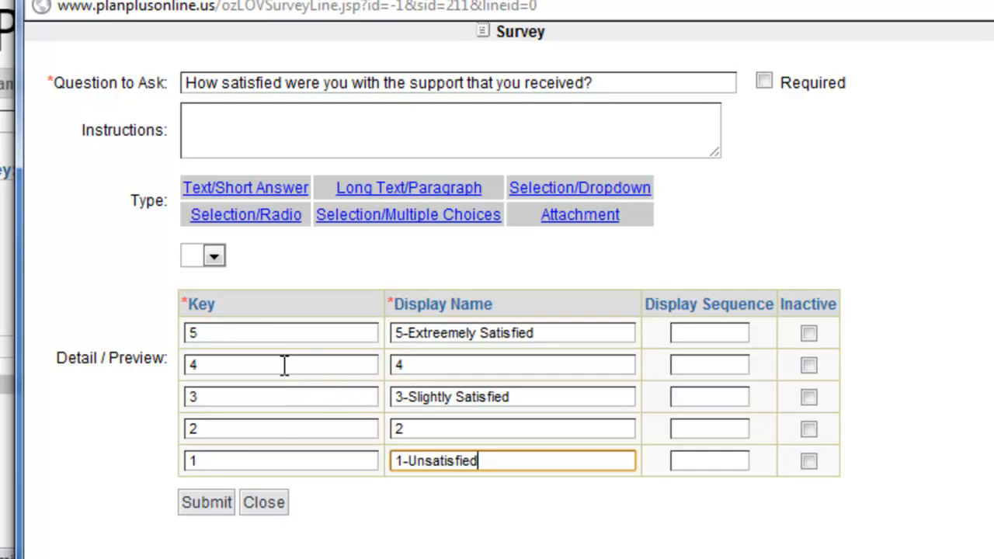
mouse_move(221, 370)
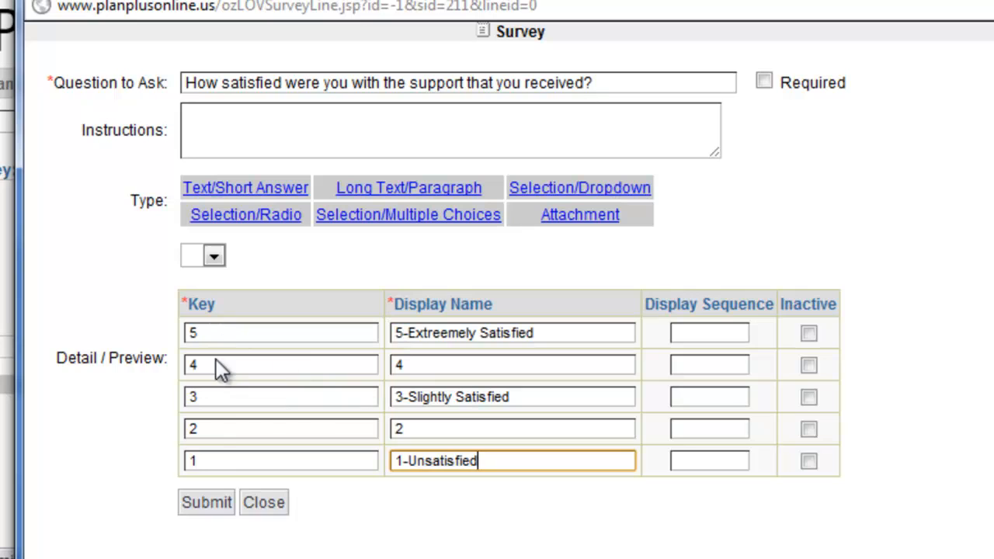
left_click(709, 332)
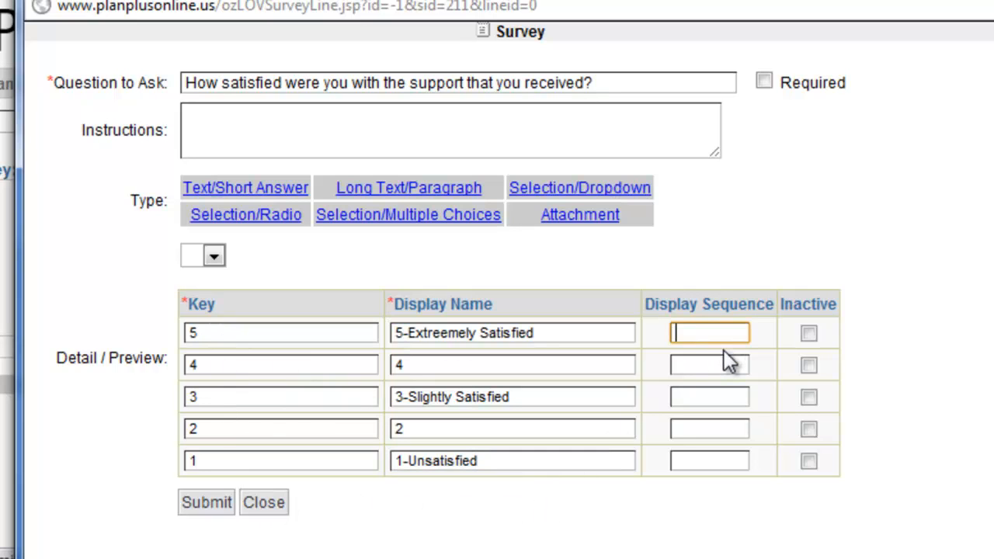
type("0")
left_click(710, 429)
type("3")
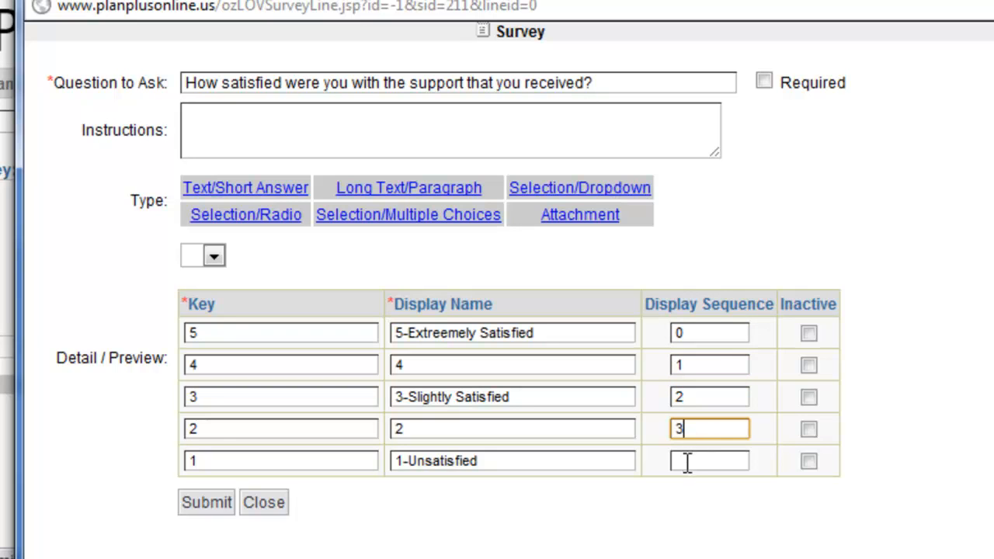
left_click(205, 503)
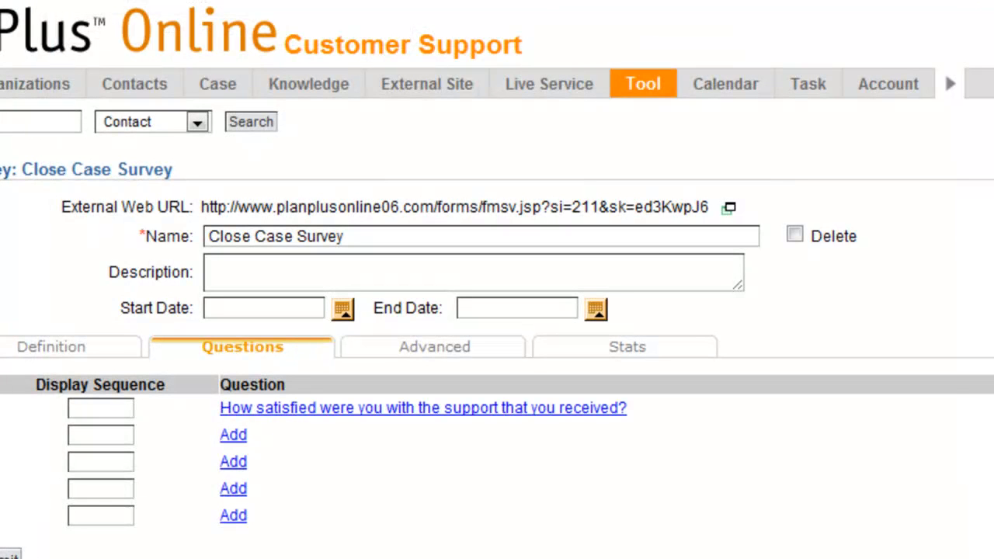
Add a Long Text/Paragraph question 'Please provide the reason for the answer you gave' and submit
left_click(233, 435)
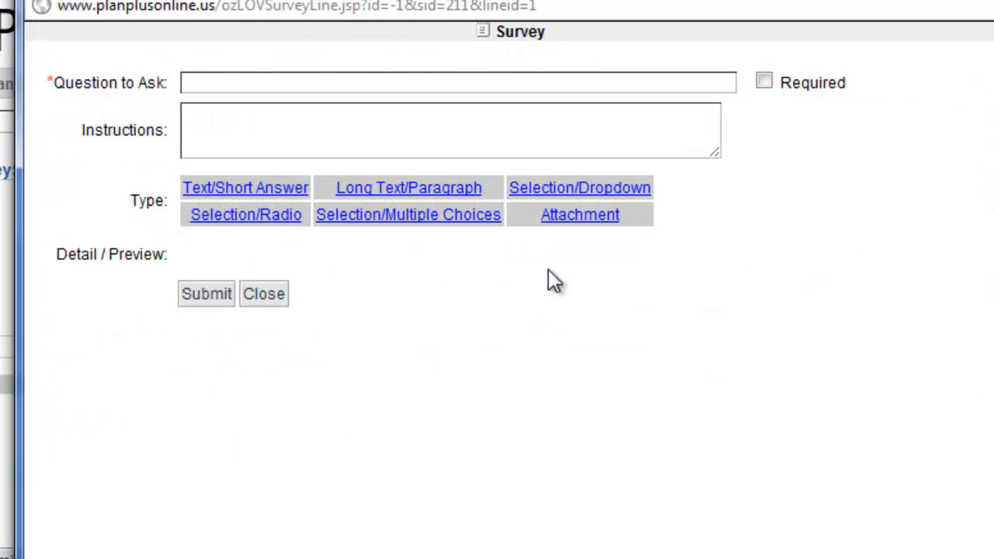
left_click(409, 187)
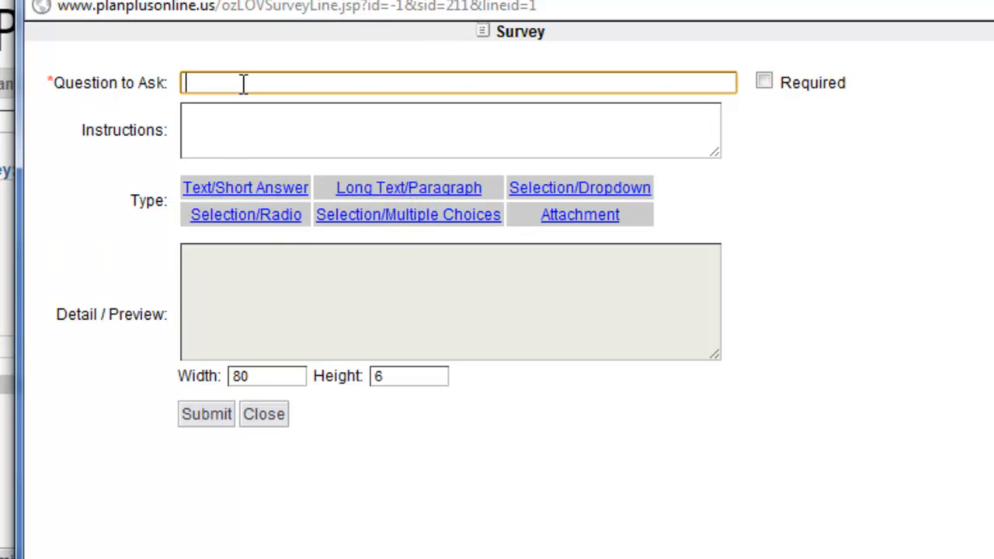
type("Please provide the reason for your")
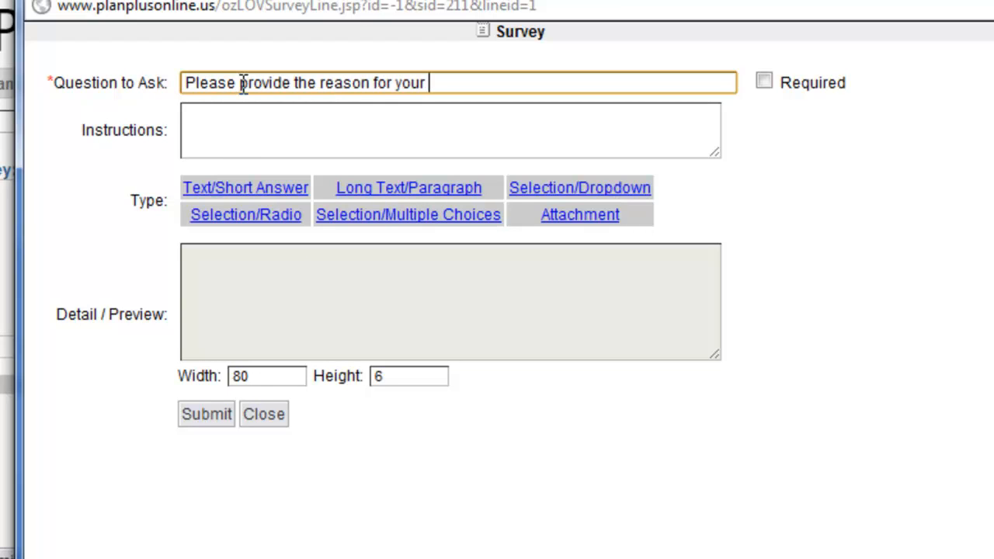
type("answer")
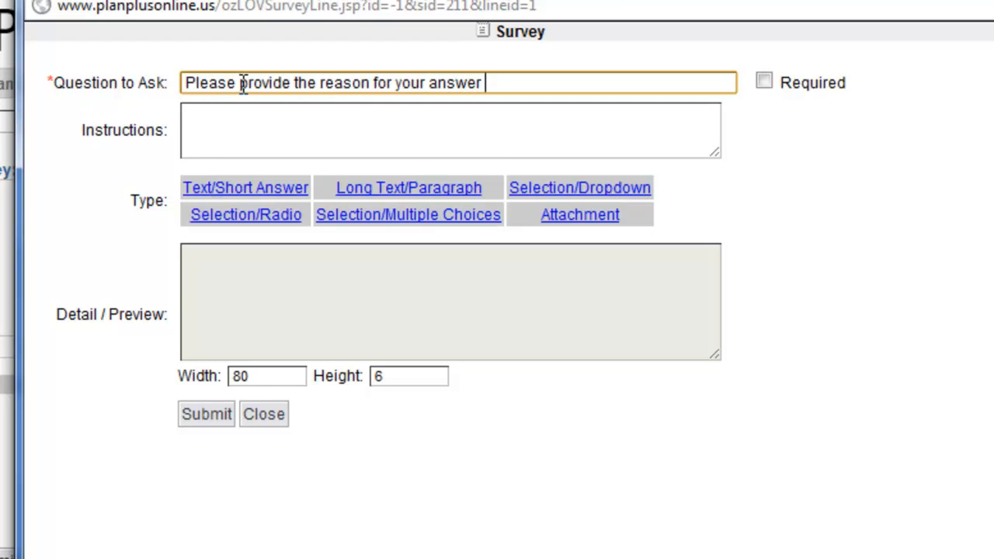
type("the answer you")
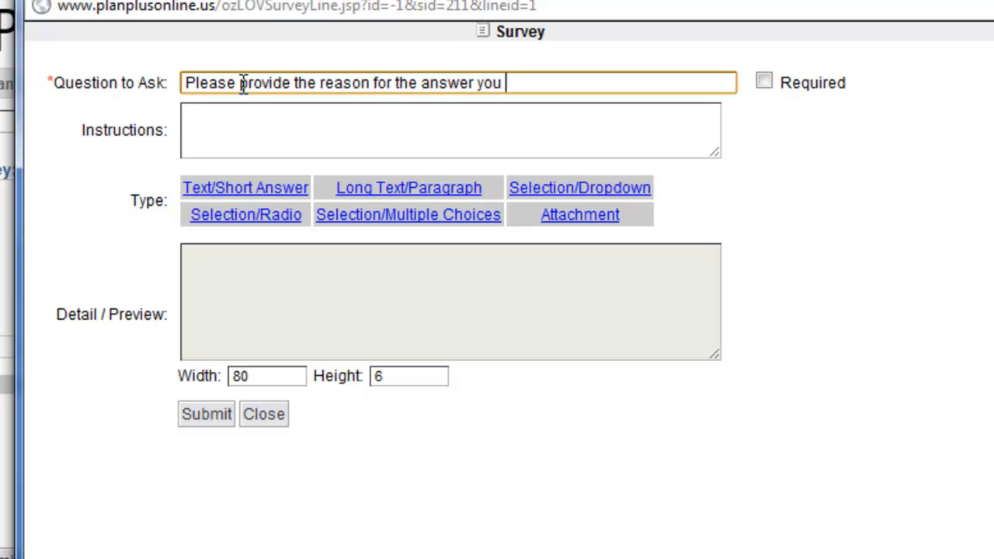
type("gave")
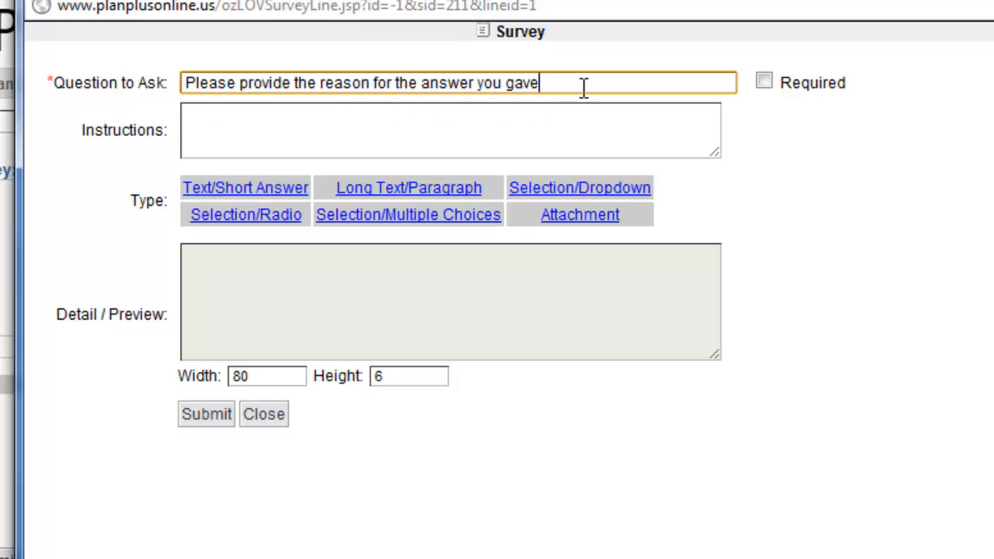
left_click(205, 413)
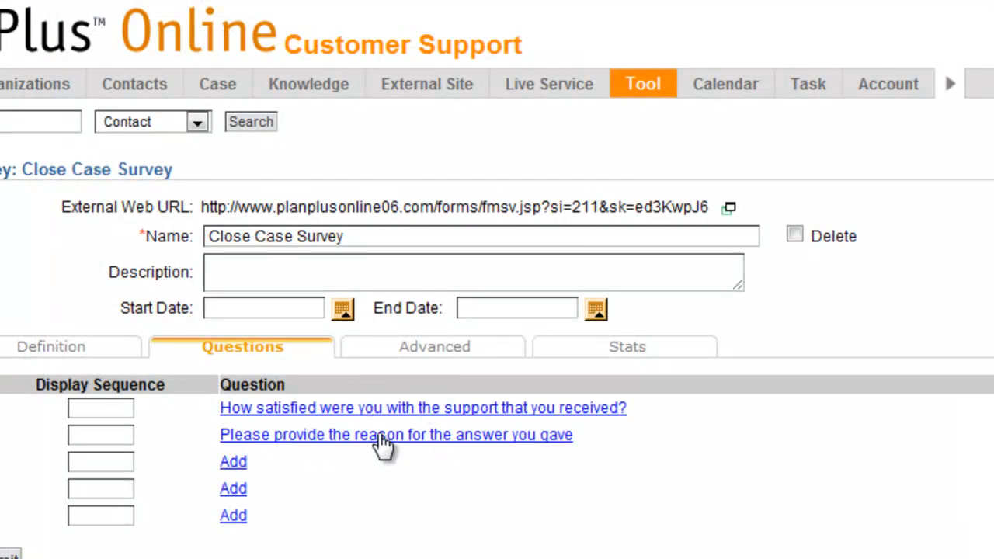
mouse_move(734, 220)
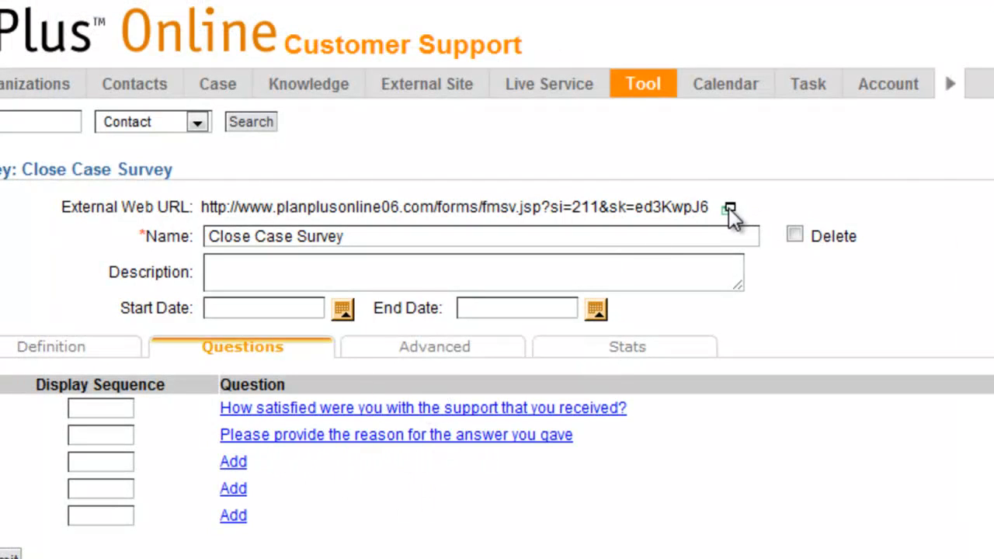
Return to the Close Case form for the password-assistance ticket
left_click(729, 208)
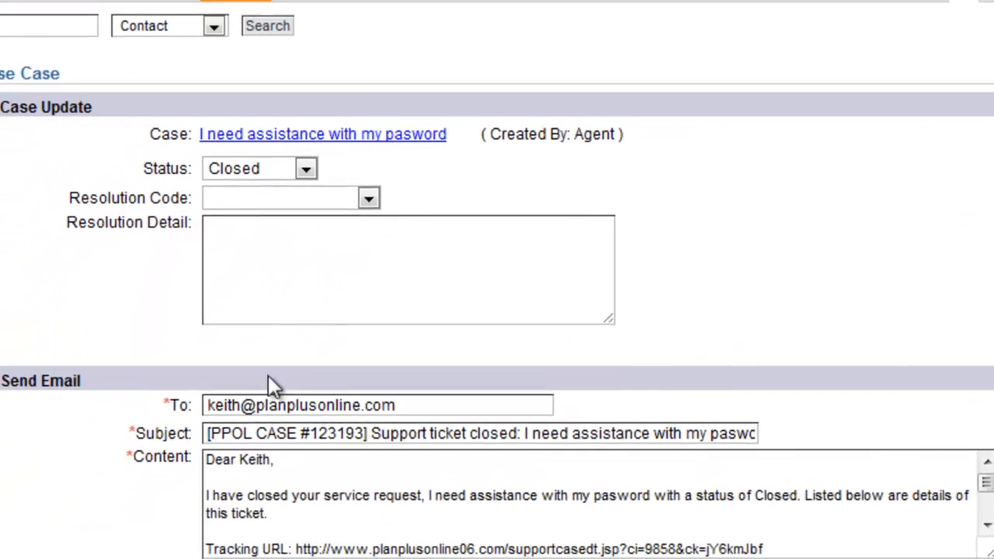
Select Close Case Survey in Send Survey Email and review the auto-filled subject and content
scroll("down", 3)
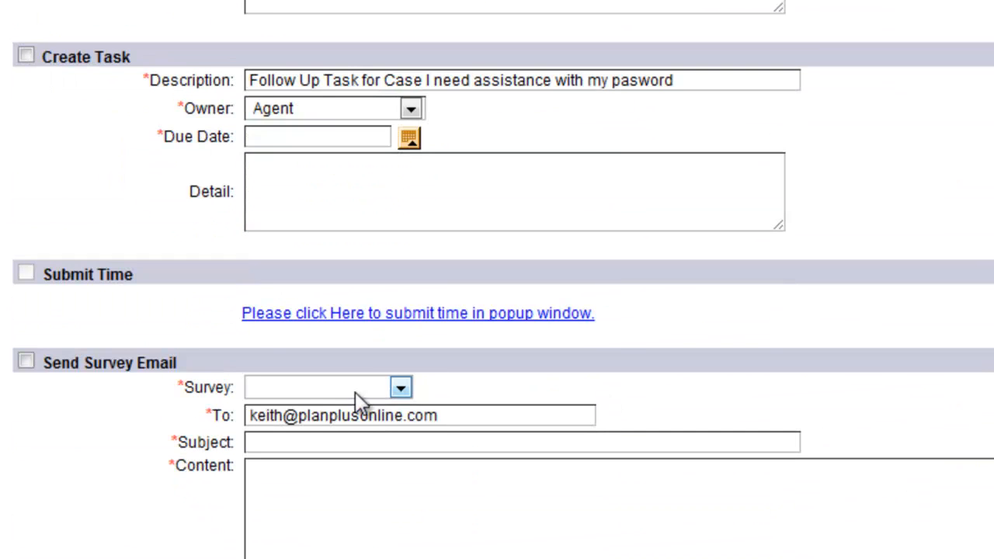
left_click(401, 387)
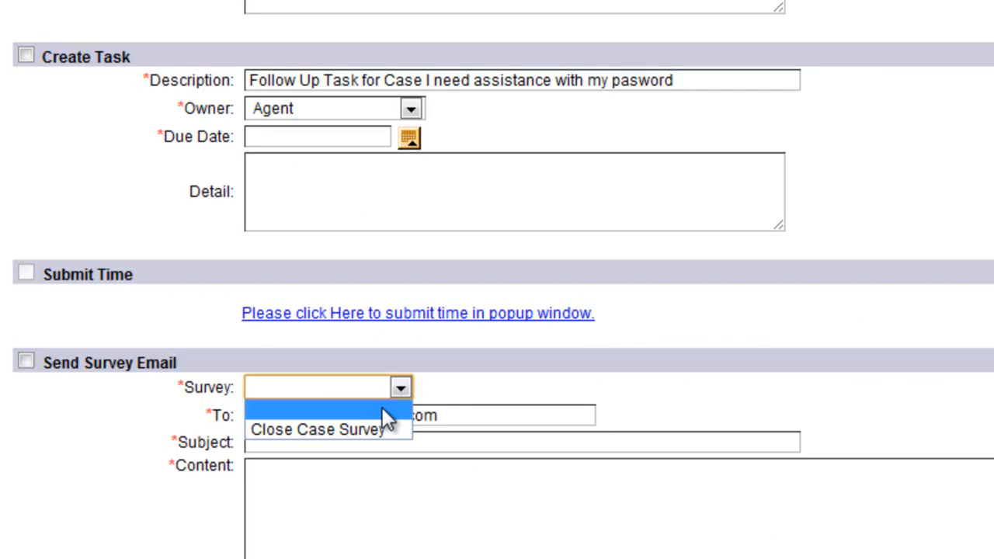
left_click(317, 428)
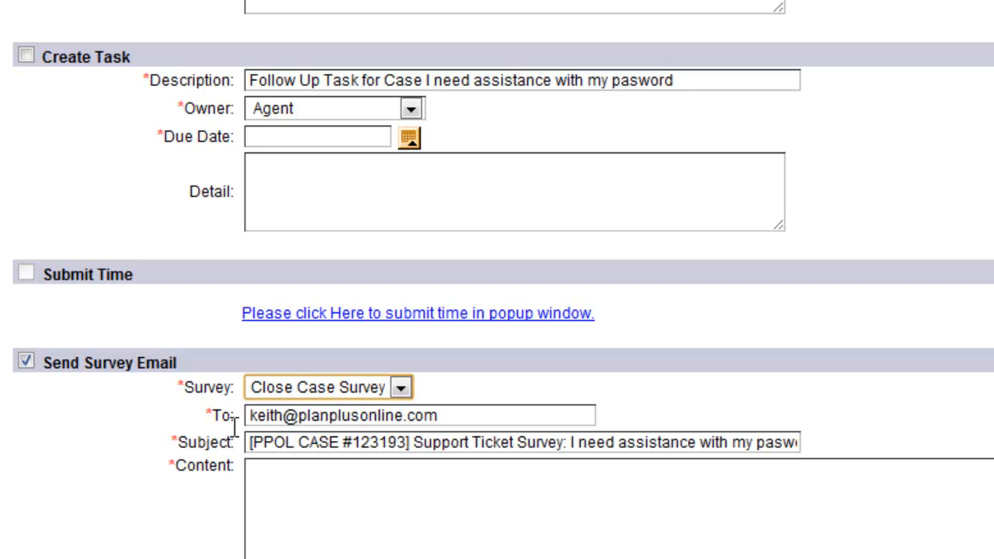
scroll("down", 3)
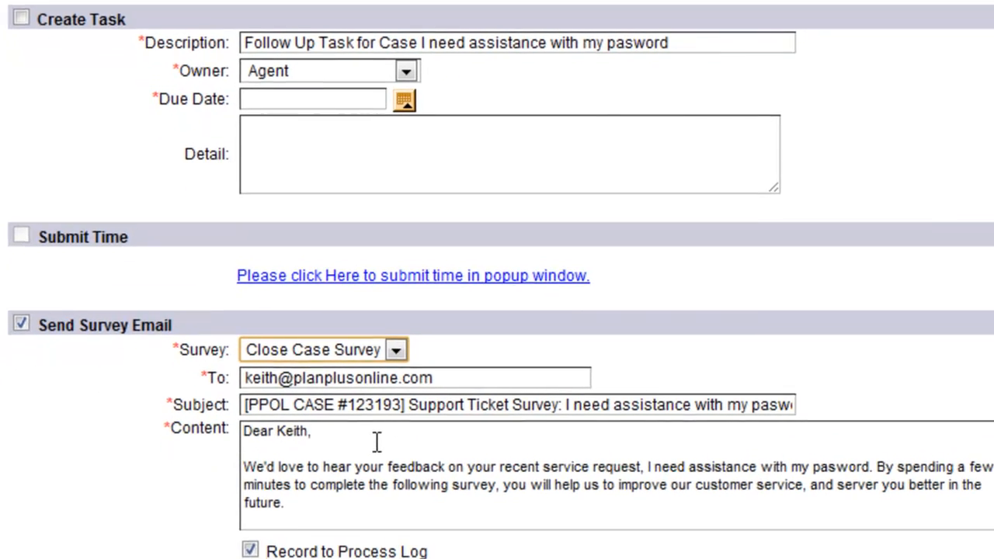
scroll("down", 3)
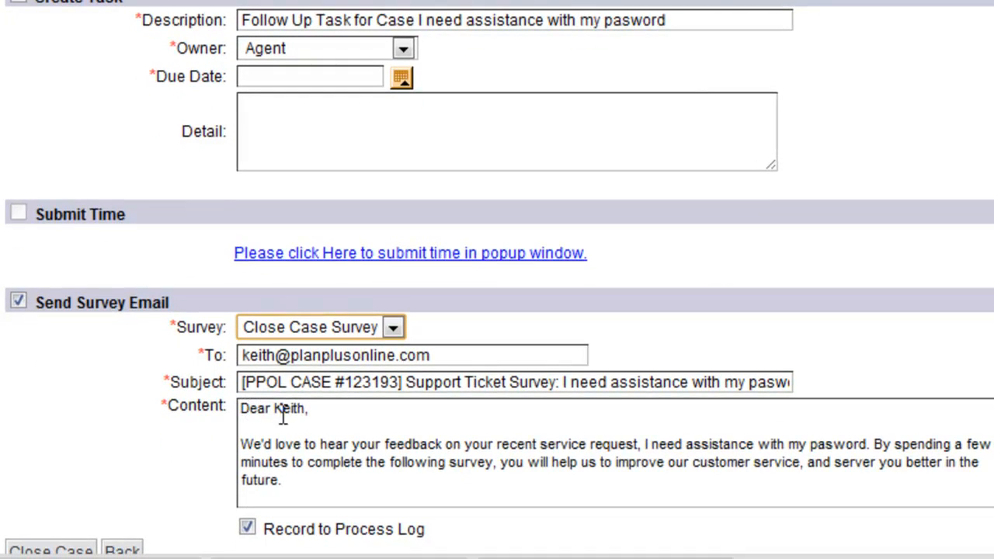
scroll("down", 3)
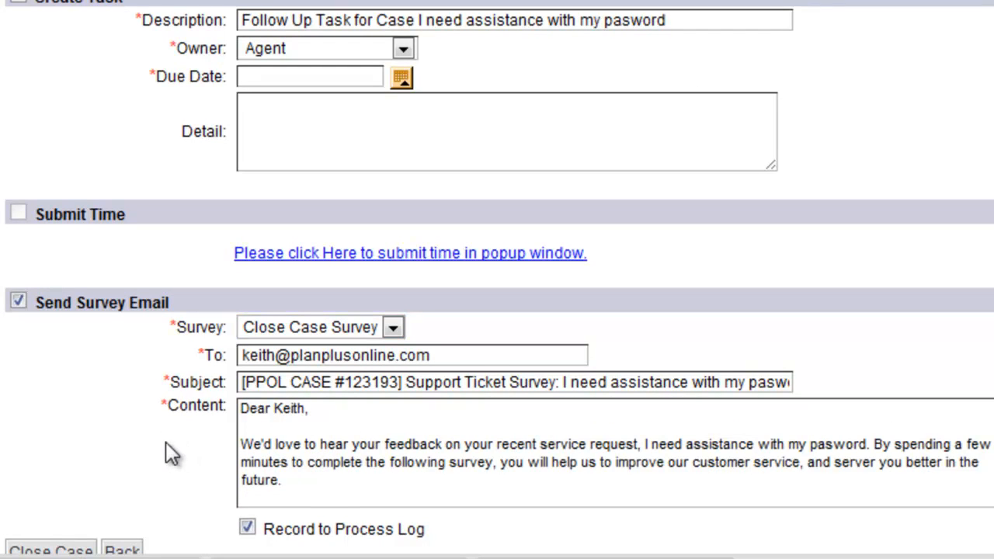
scroll("down", 3)
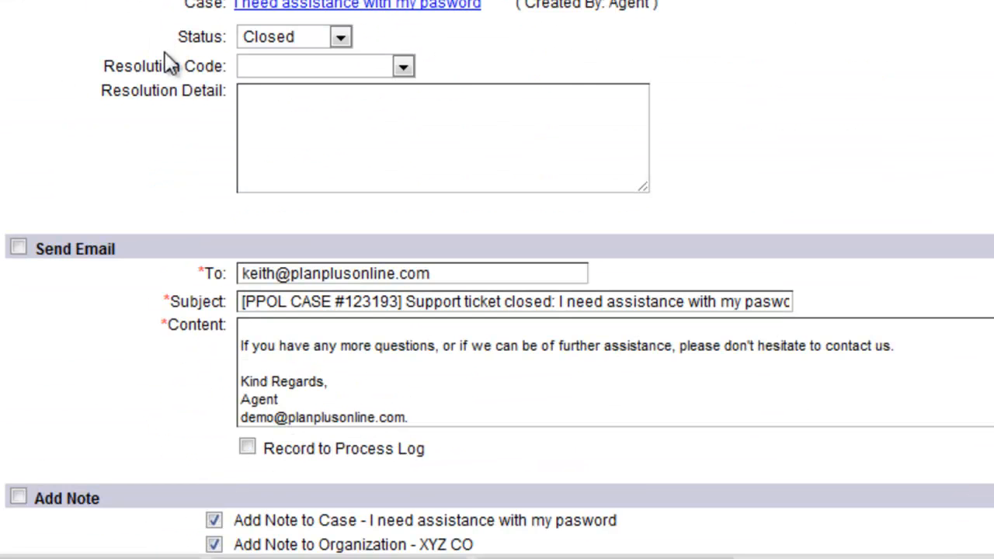
scroll("down", 3)
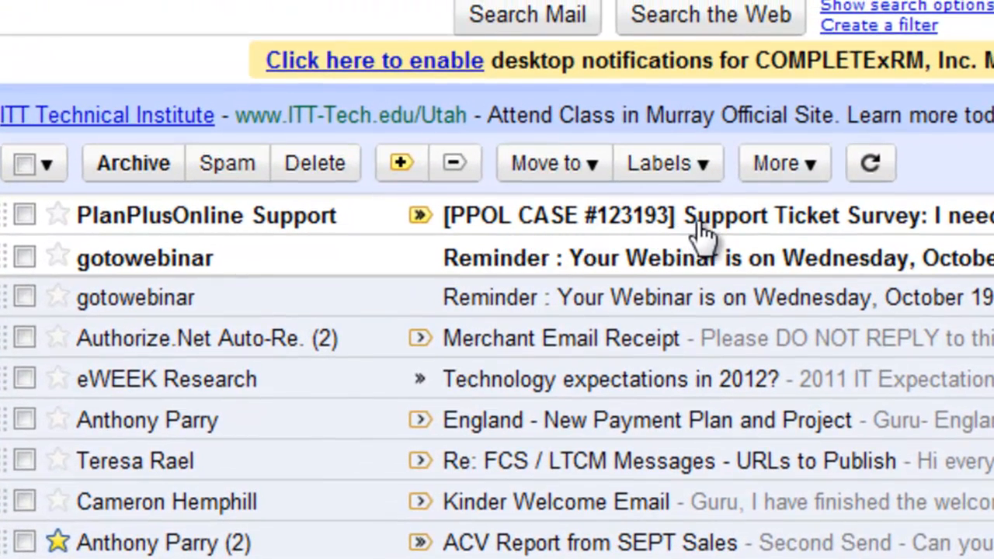
Open the [PPOL CASE #123193] Support Ticket Survey email in Gmail
left_click(723, 214)
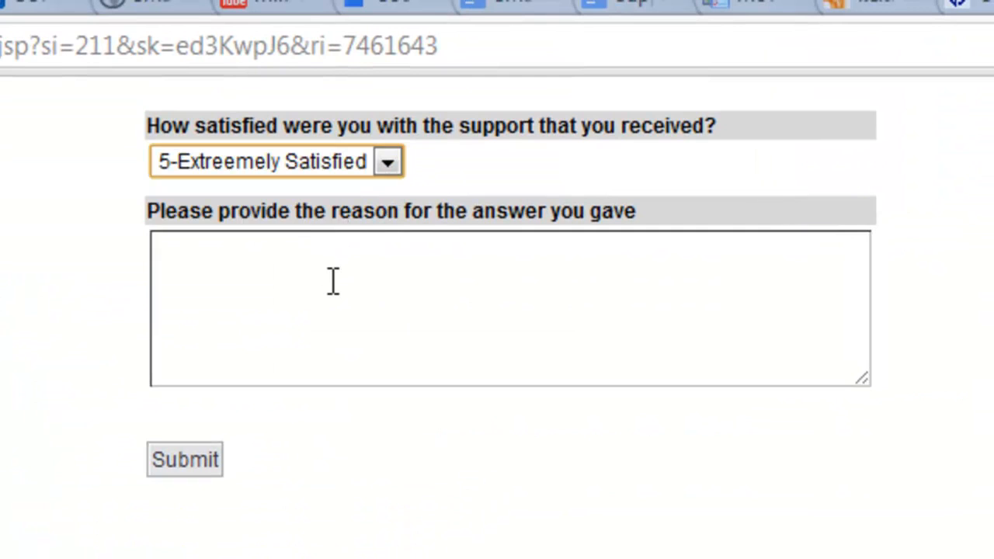
Keep 5-Extreemely Satisfied, enter reason 'Your team is great.' and submit the survey
type("Your team is great")
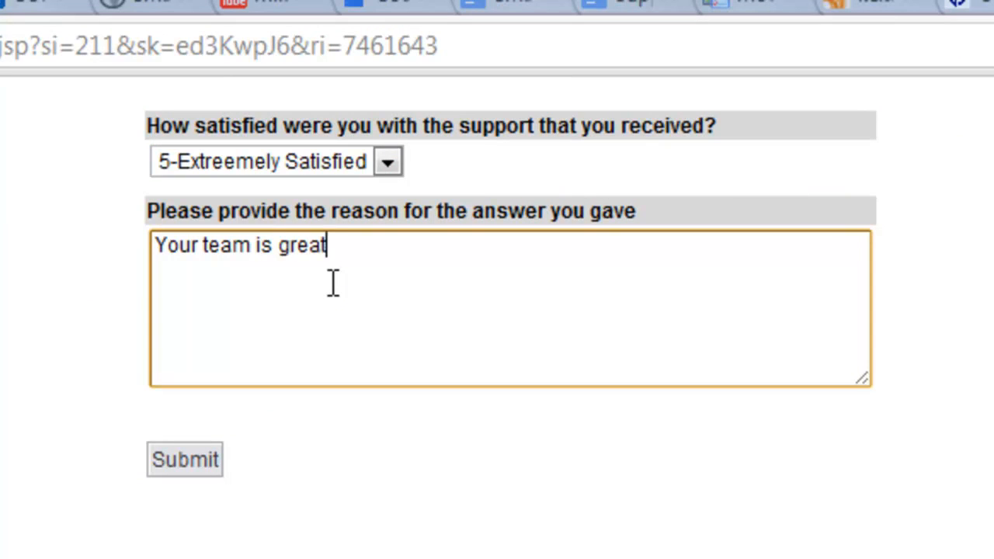
type(".")
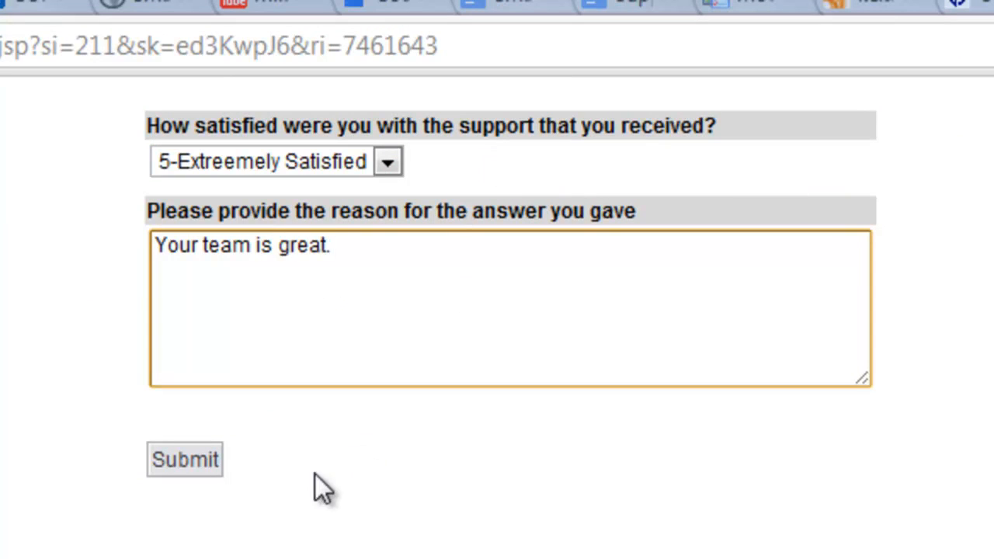
left_click(185, 459)
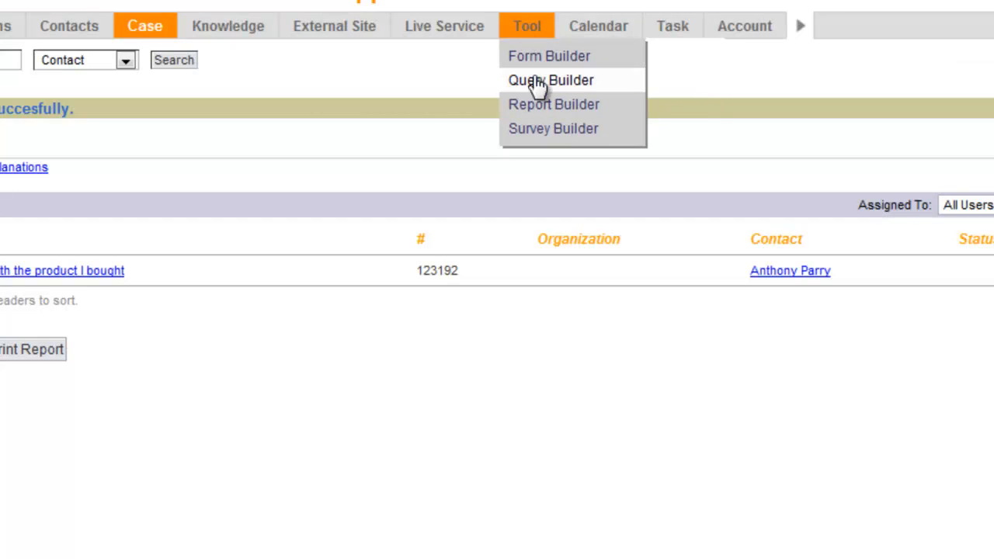
Open Close Case Survey in the Survey Builder and view its Stats tab response
left_click(553, 127)
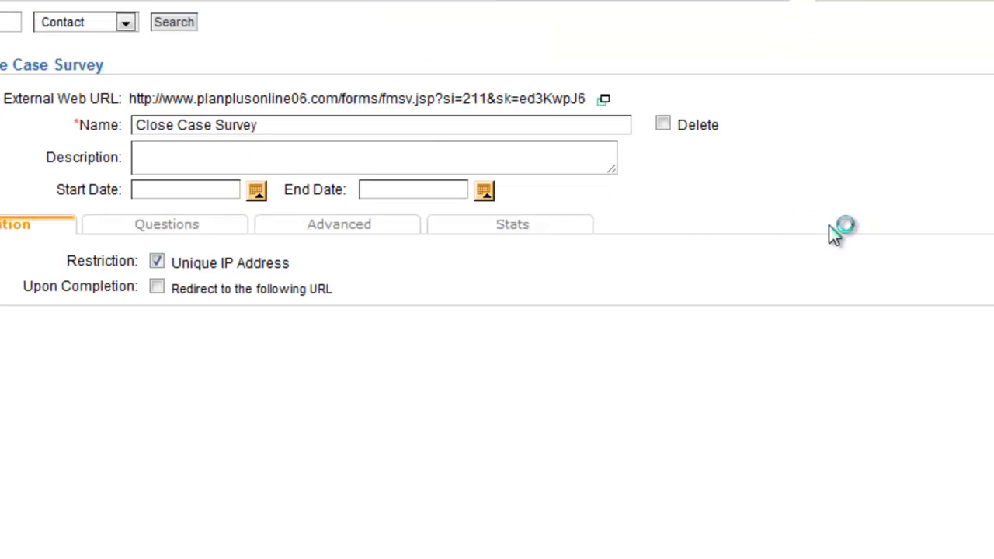
left_click(512, 224)
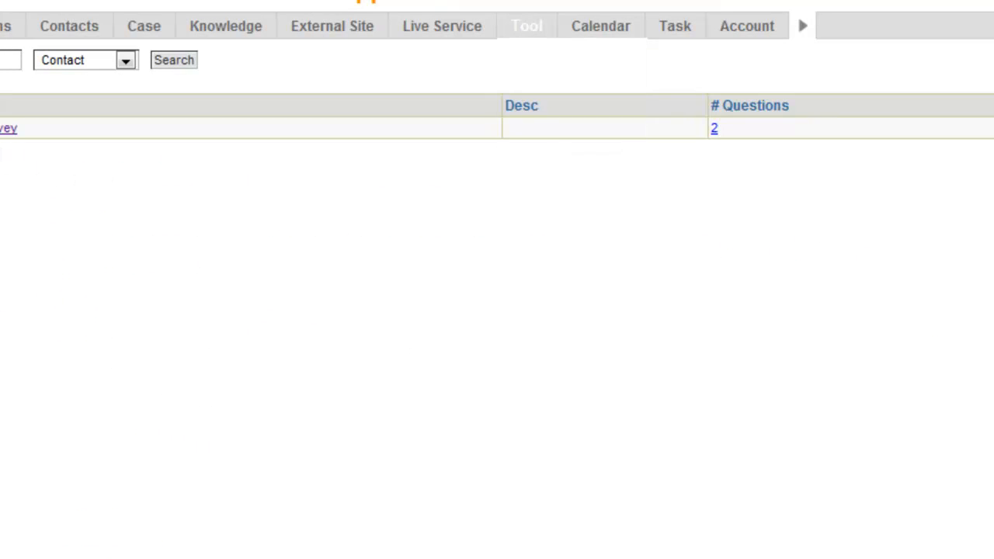
left_click(10, 127)
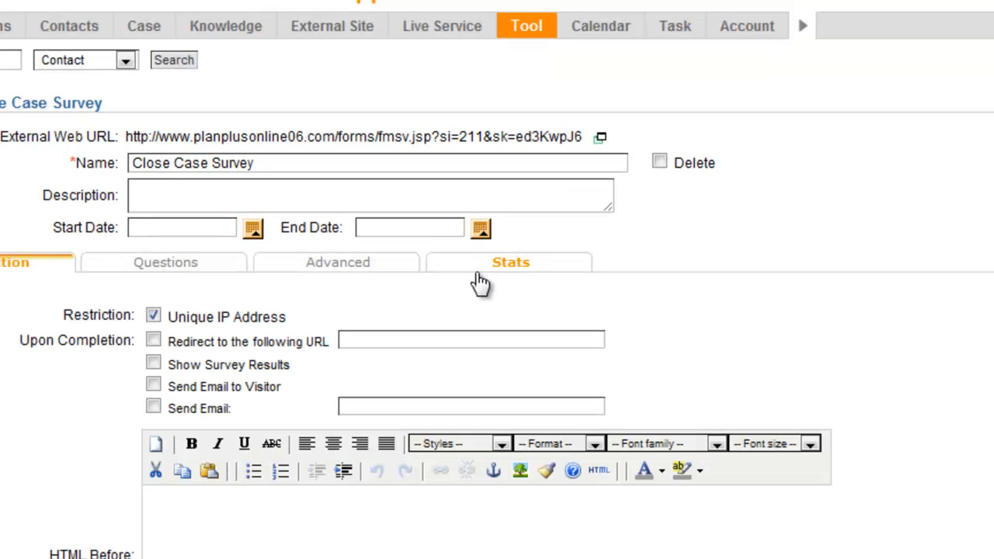
left_click(510, 261)
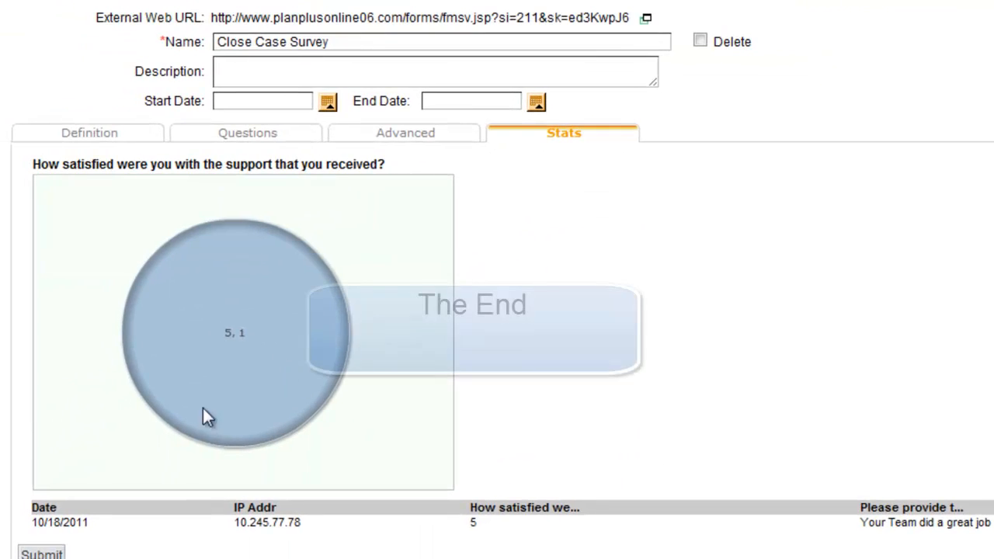